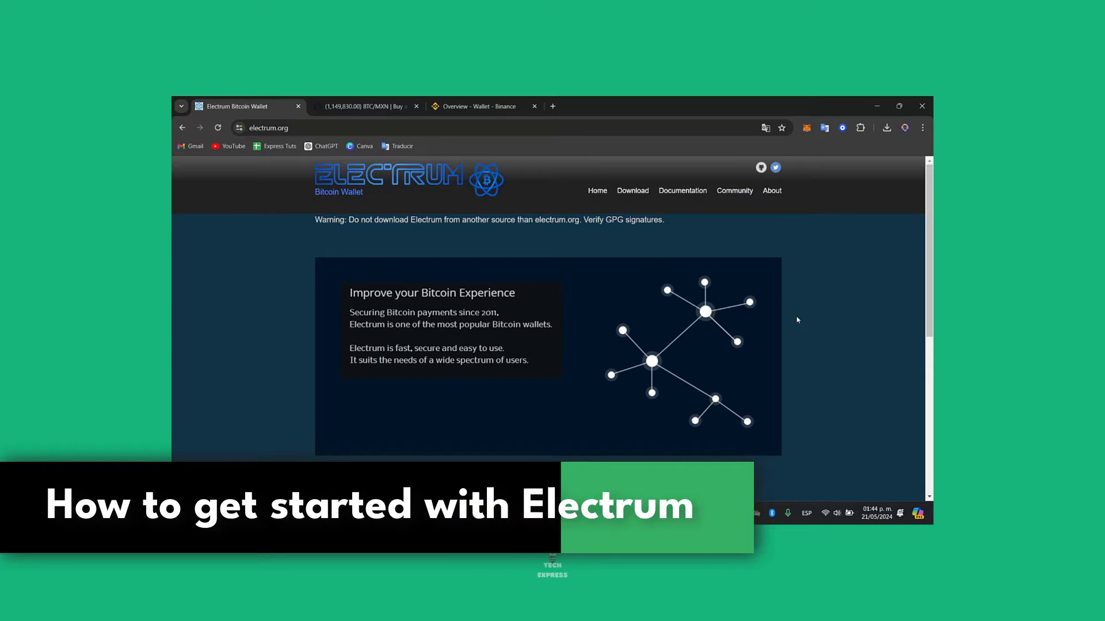
Go from the electrum.org home page to the Electrum download page.
scroll(down, 3)
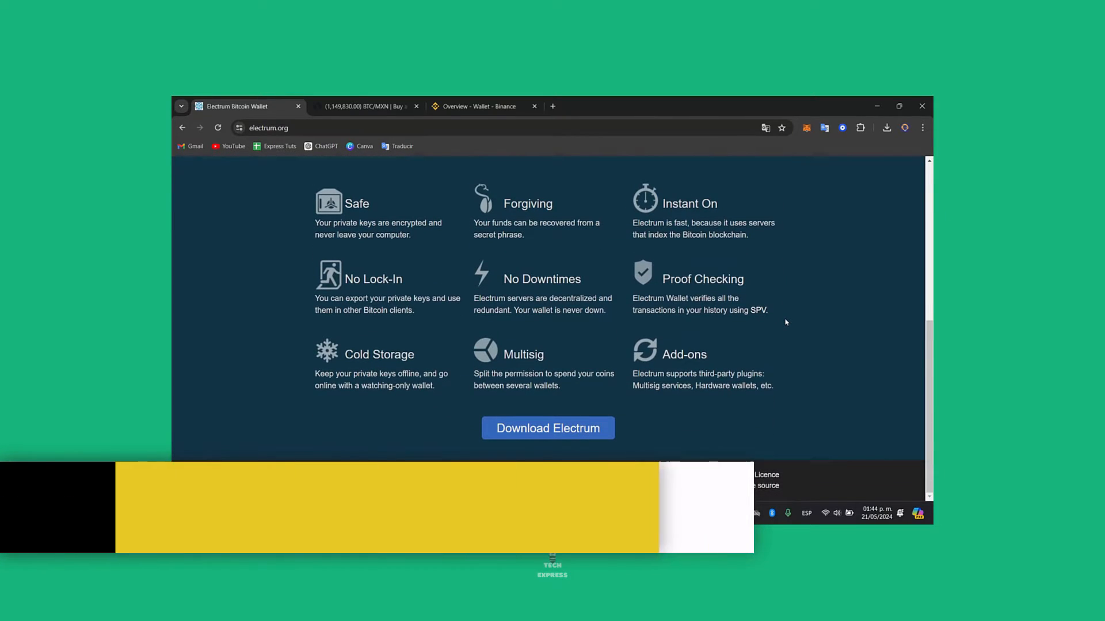
click(548, 428)
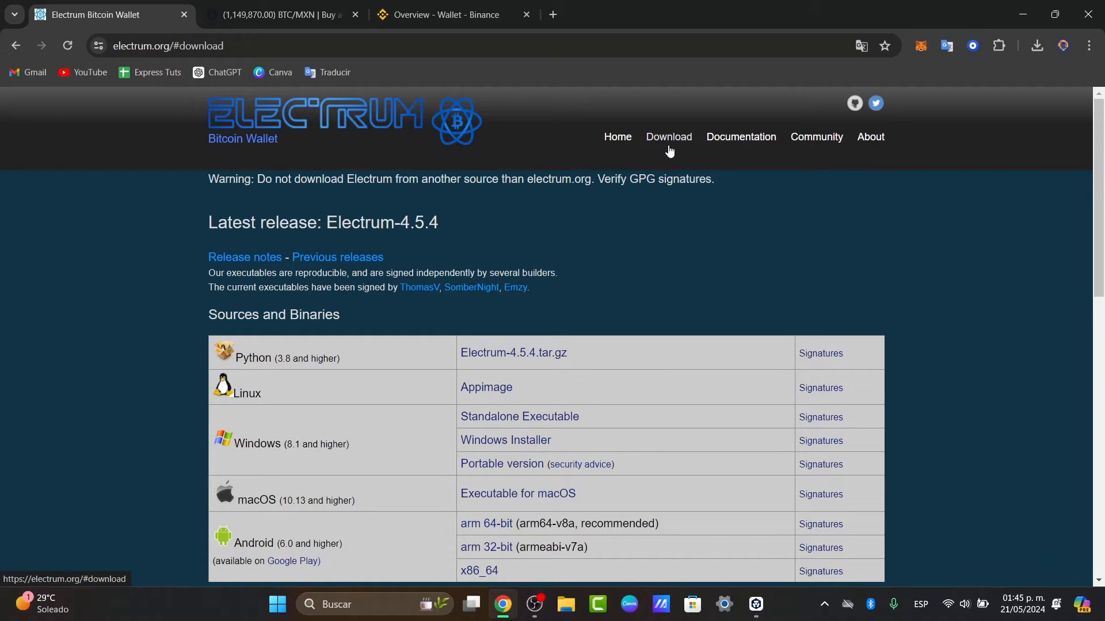
mouse_move(297, 303)
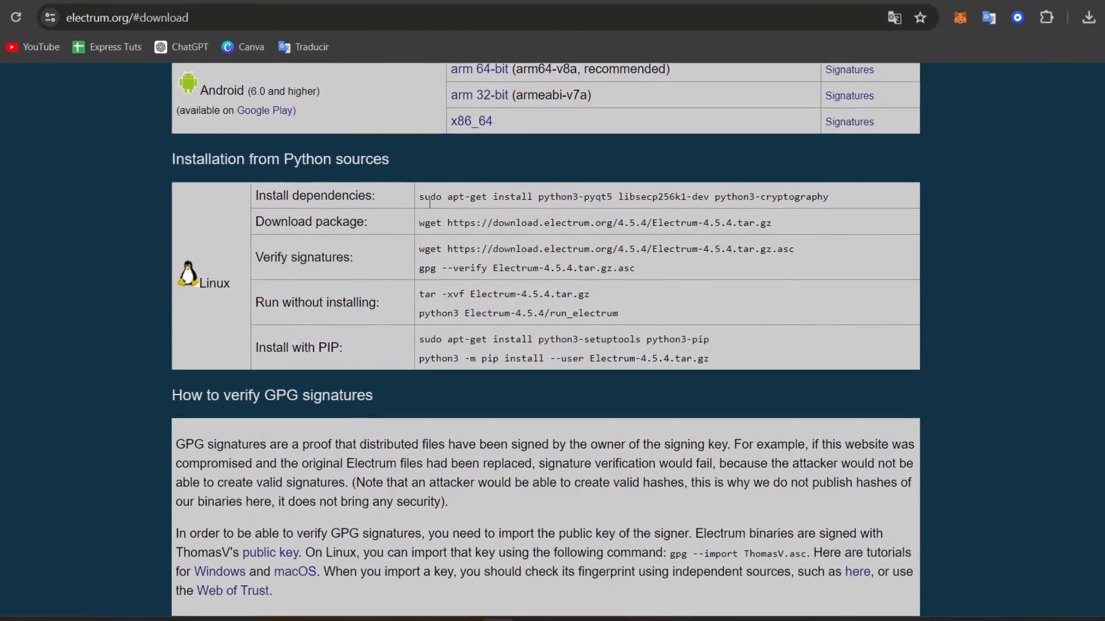
Download the Electrum Windows installer and launch it from Chrome's recent downloads.
scroll(up, 3)
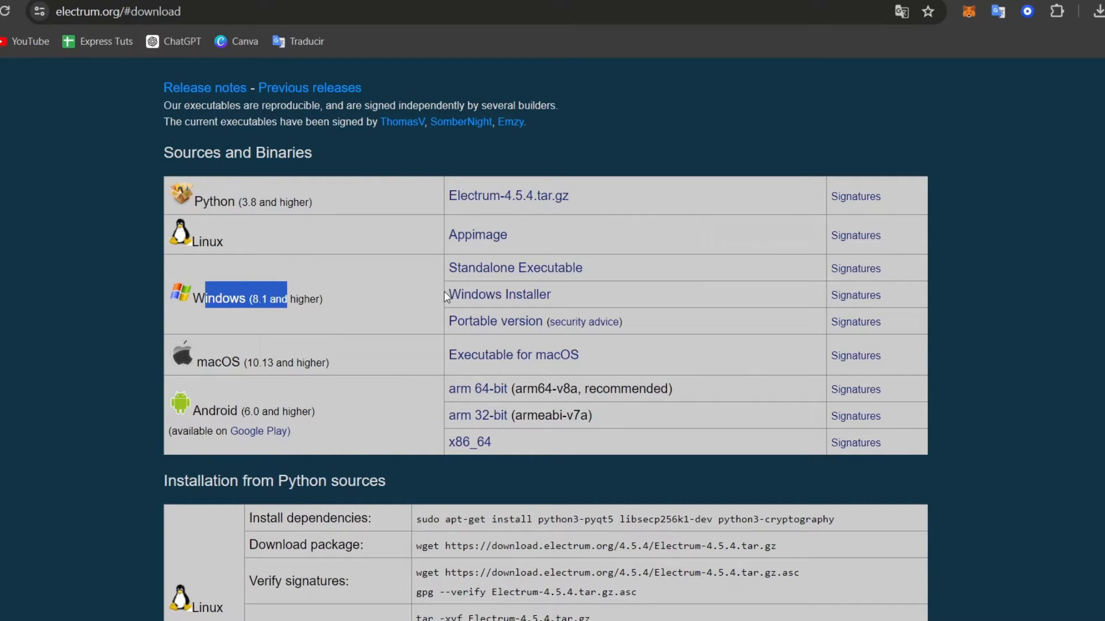
mouse_move(498, 295)
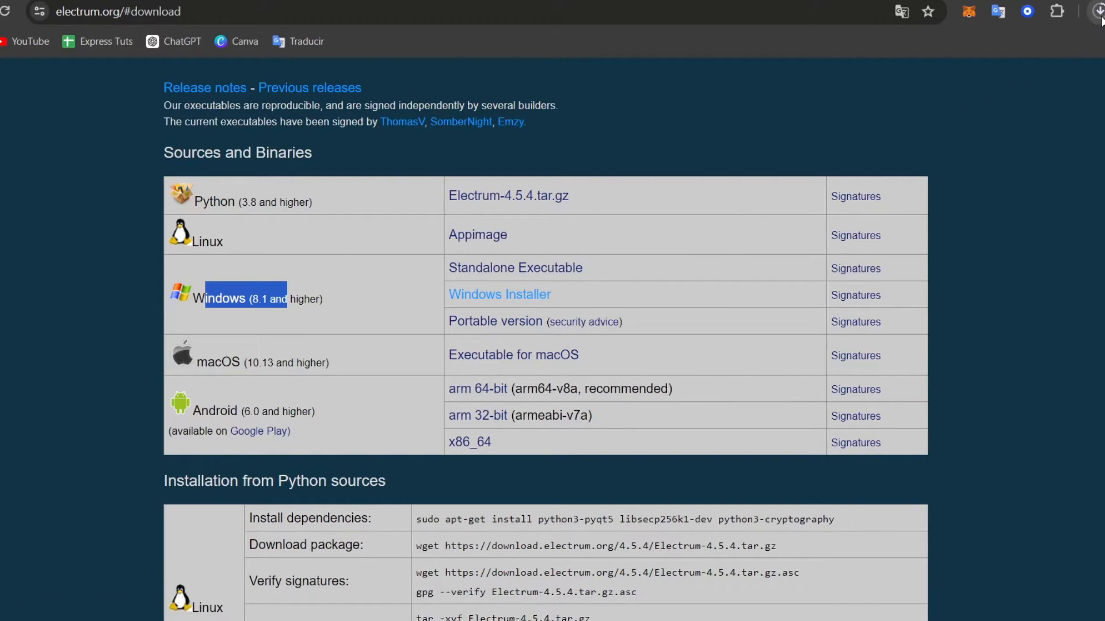
click(1025, 12)
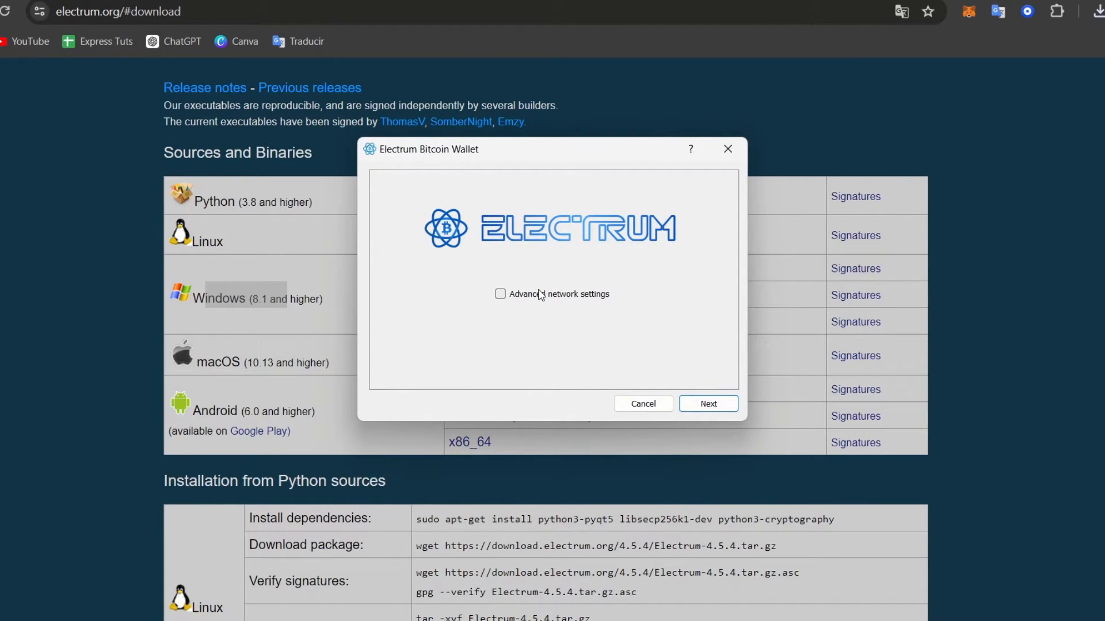
Leave advanced network options off and create the wallet default_wallet through the setup wizard.
click(500, 293)
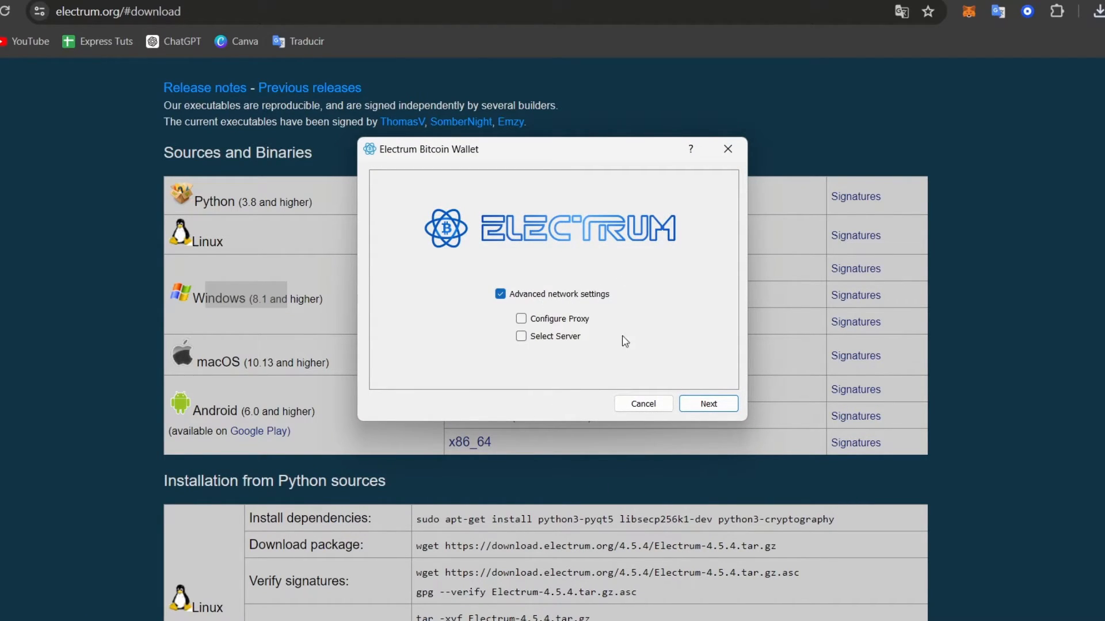
click(501, 293)
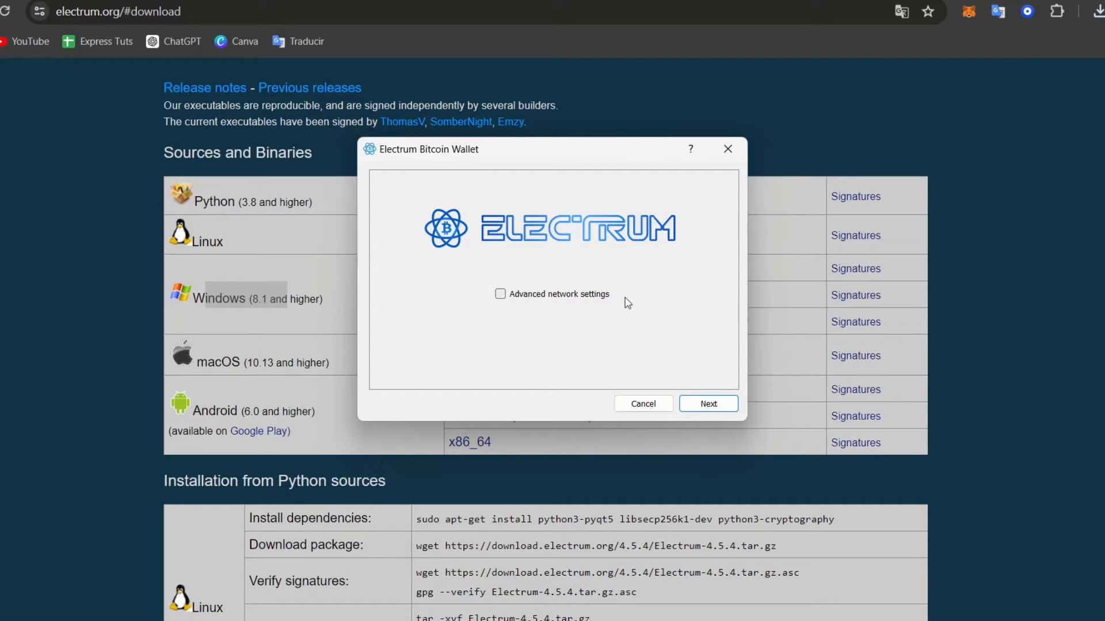
click(708, 403)
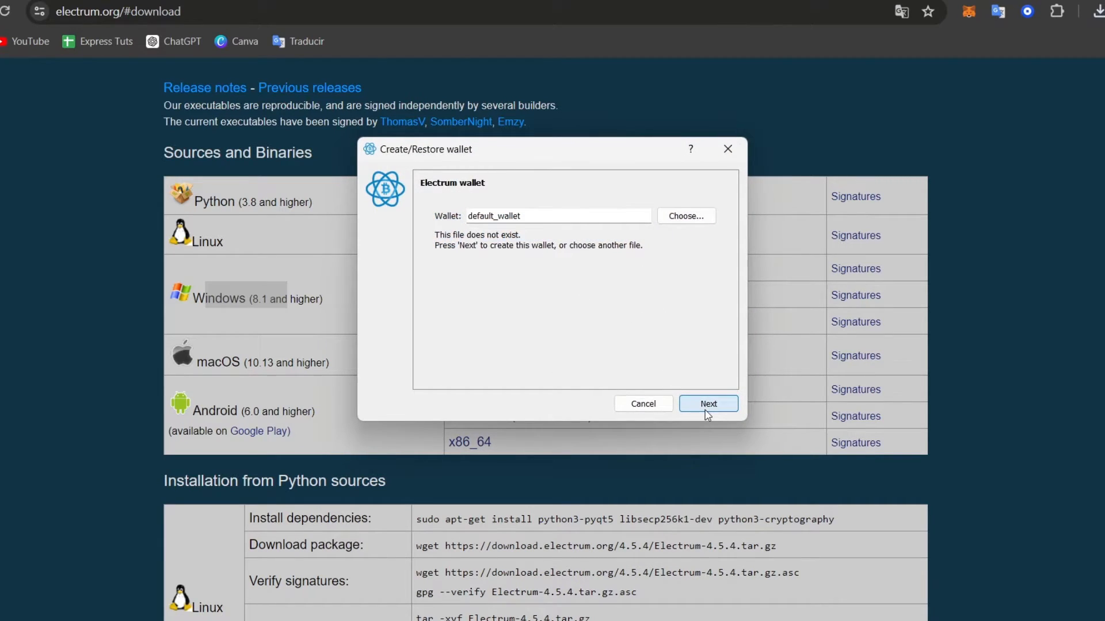
click(708, 404)
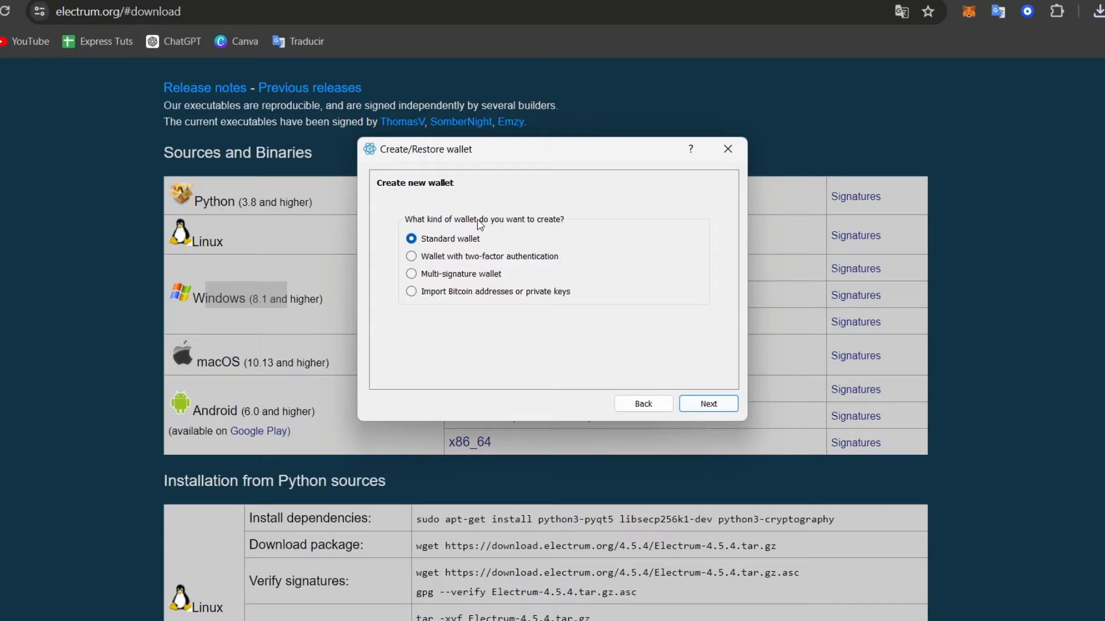
mouse_move(561, 230)
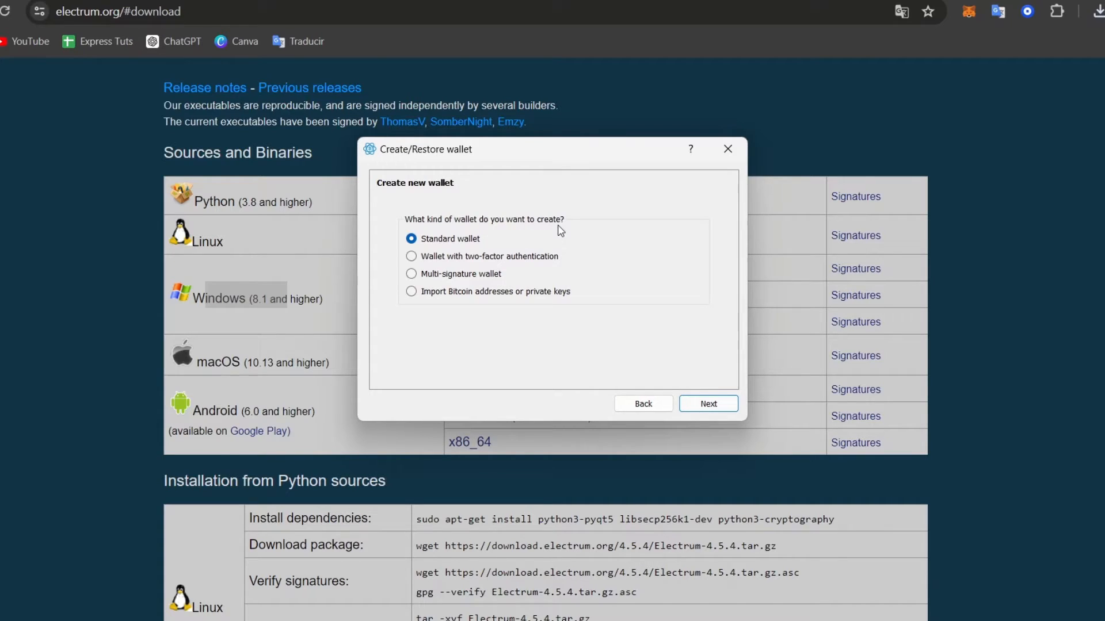
click(412, 291)
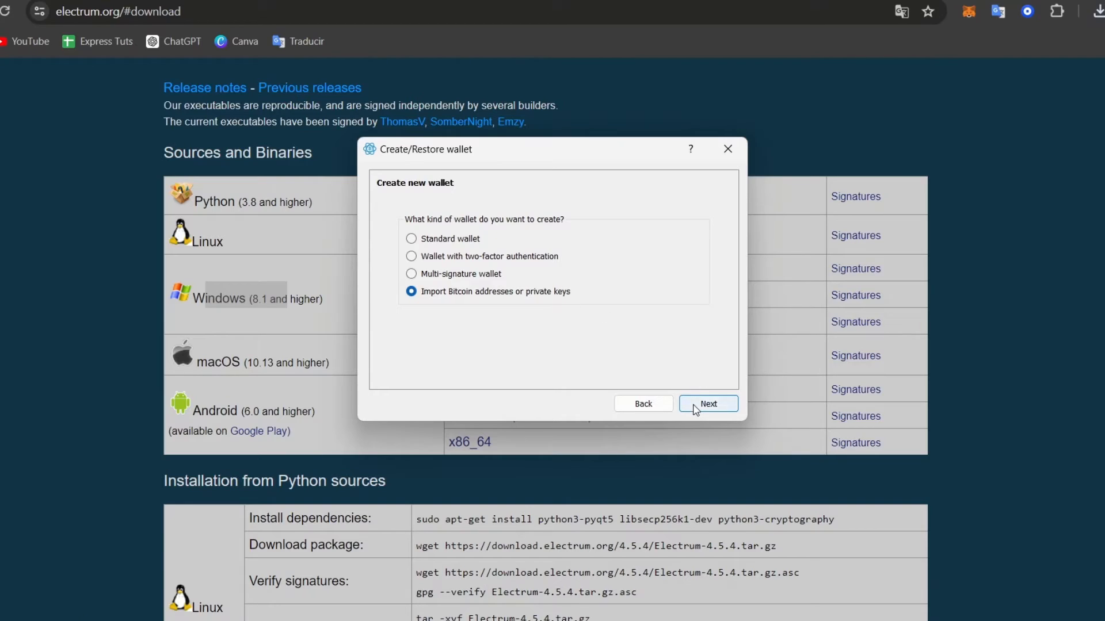
click(708, 404)
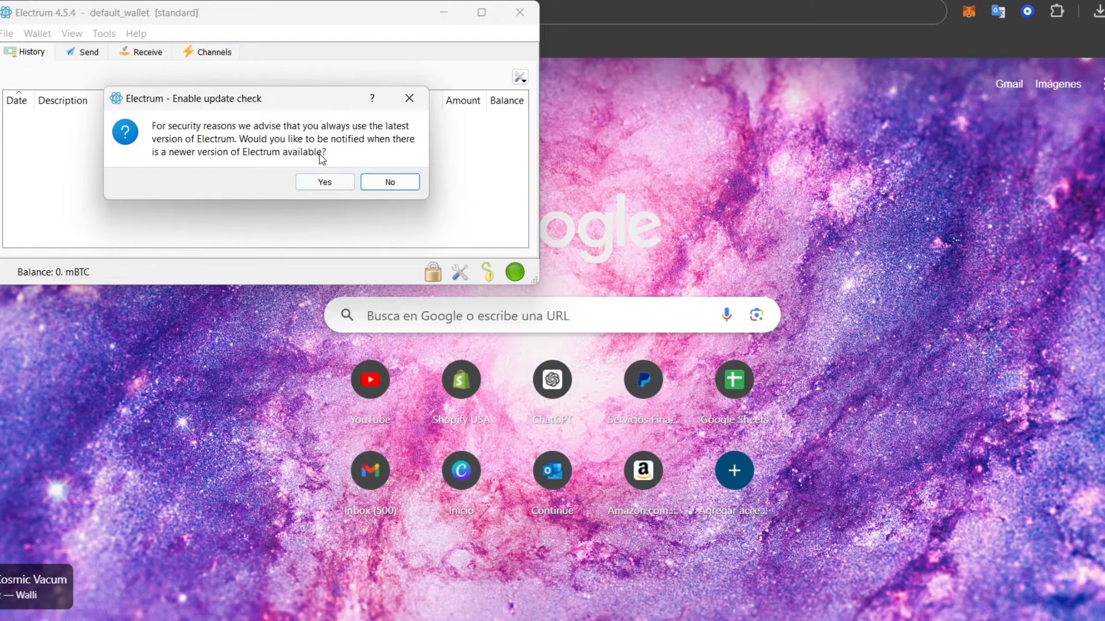
Move the update-check dialog aside and agree to be notified about new versions.
drag(186, 99, 503, 99)
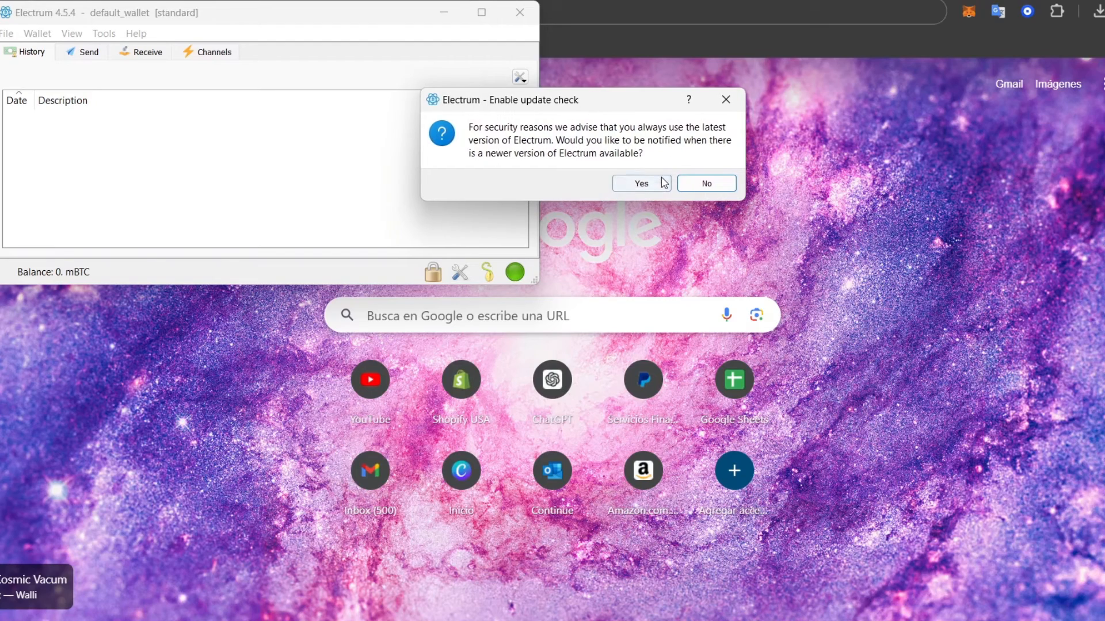
click(639, 183)
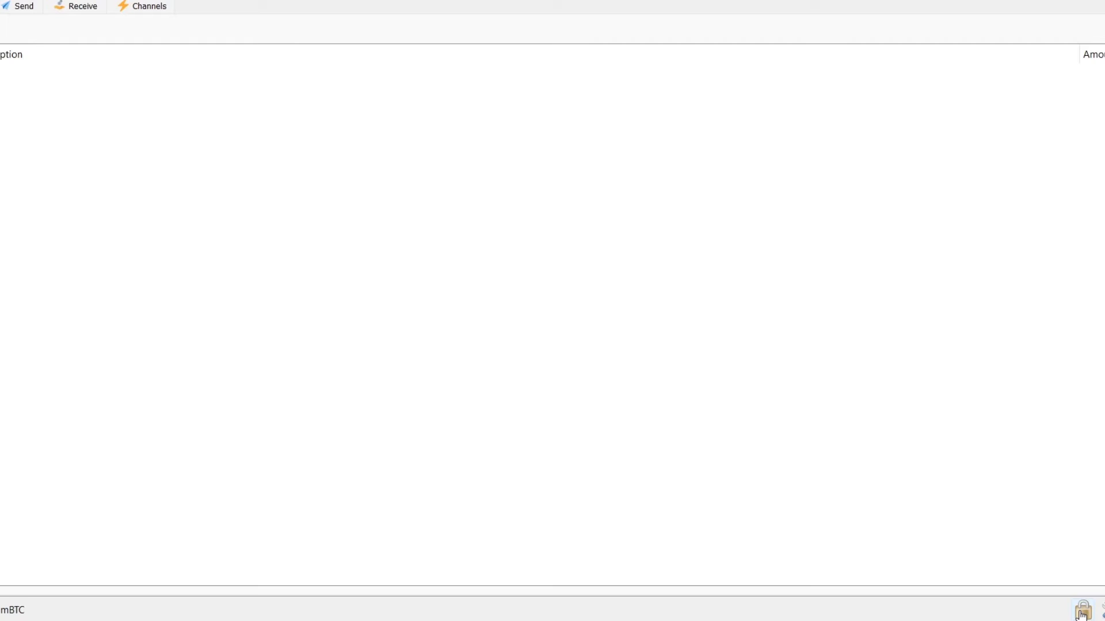
In Preferences, set the fiat currency to USD with CoinGecko as the exchange-rate source.
click(1084, 610)
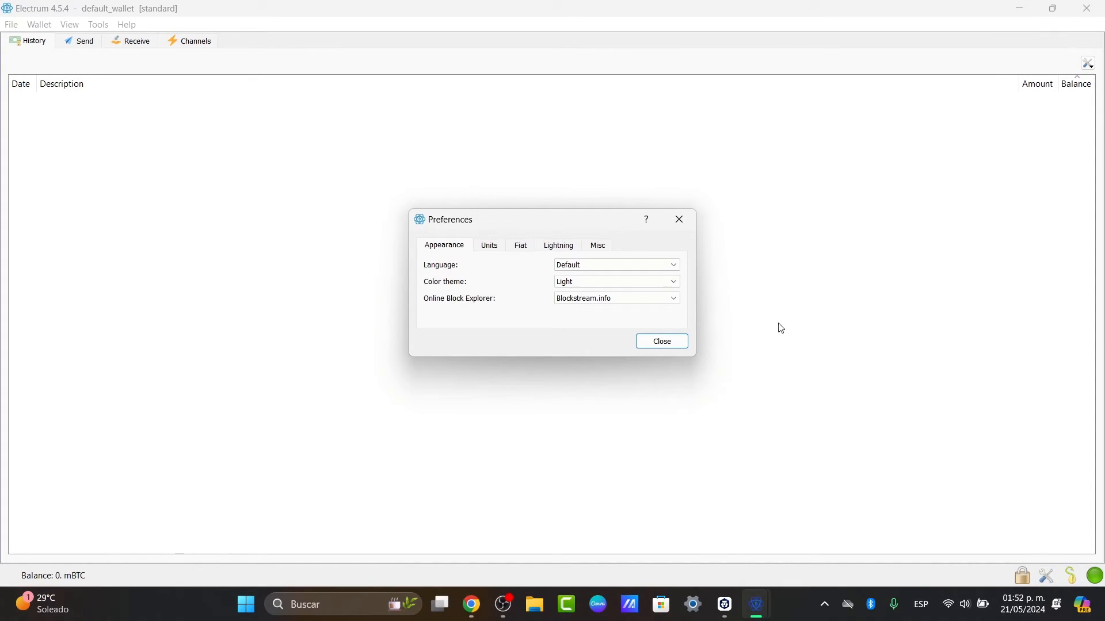
click(488, 245)
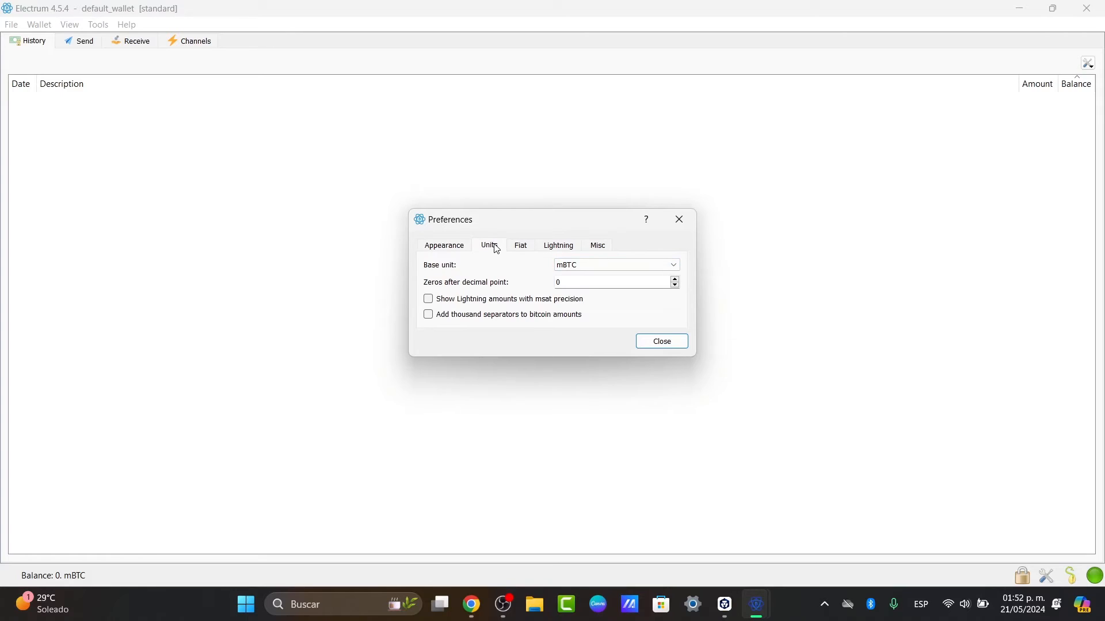
click(520, 245)
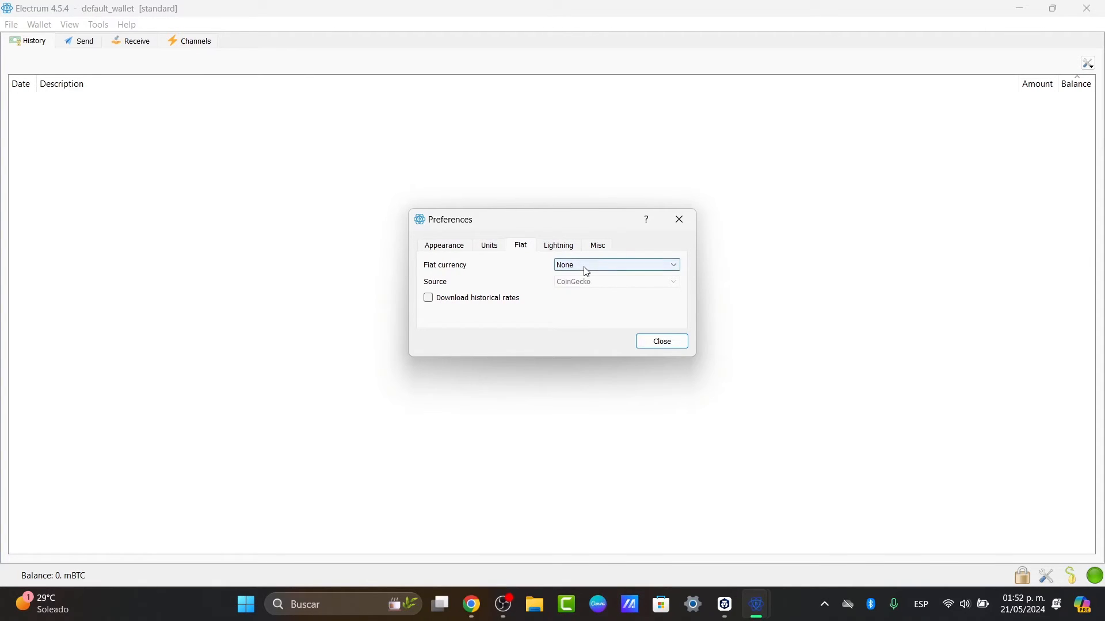
click(614, 265)
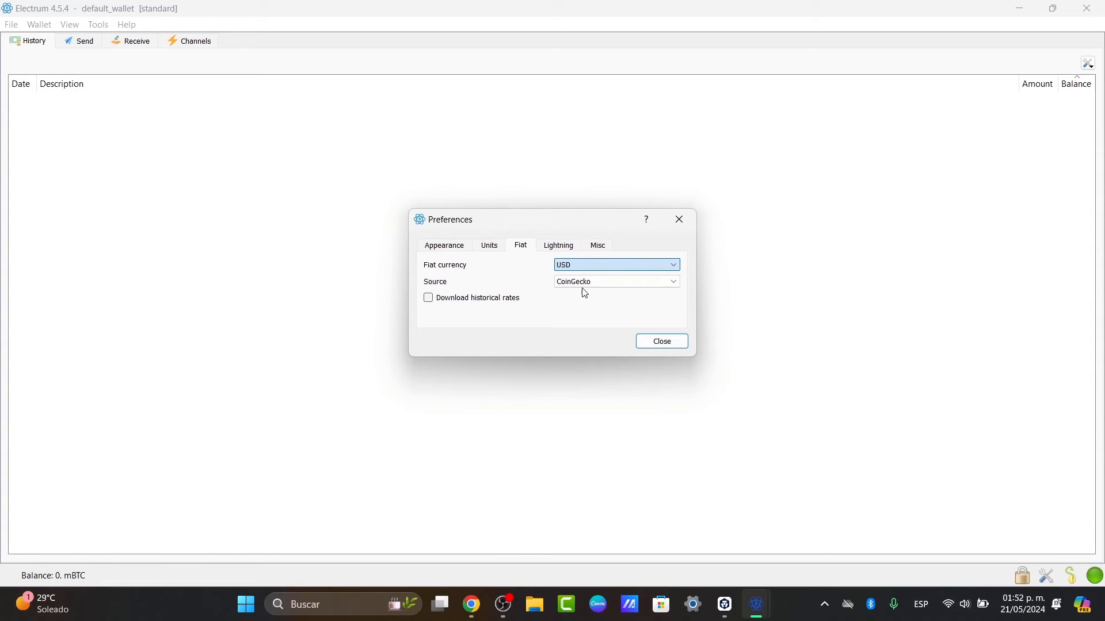
click(614, 280)
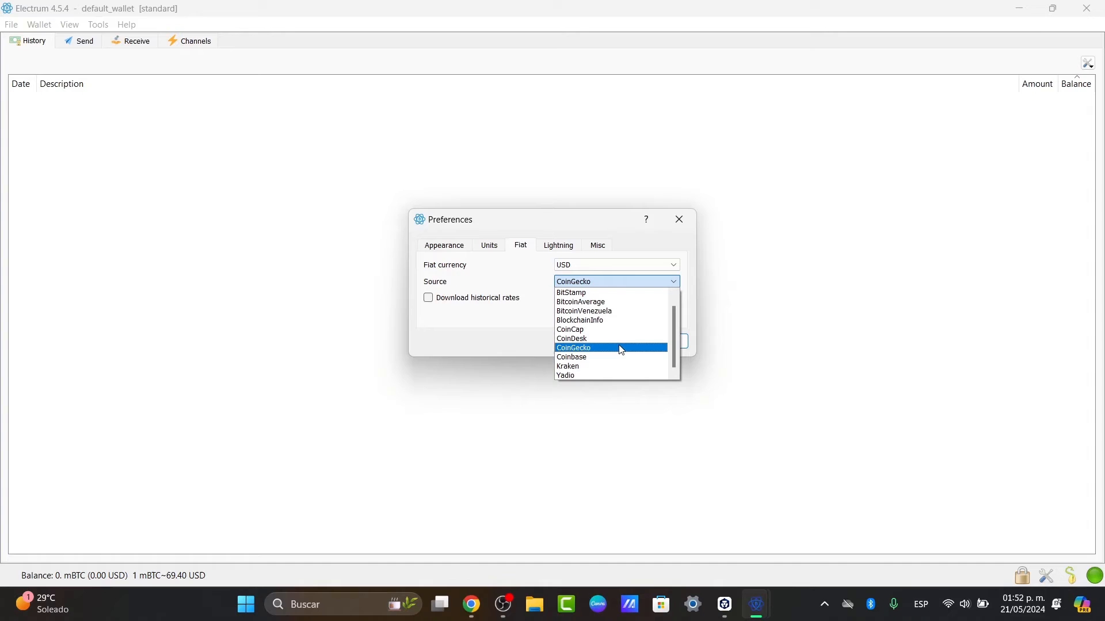
click(84, 41)
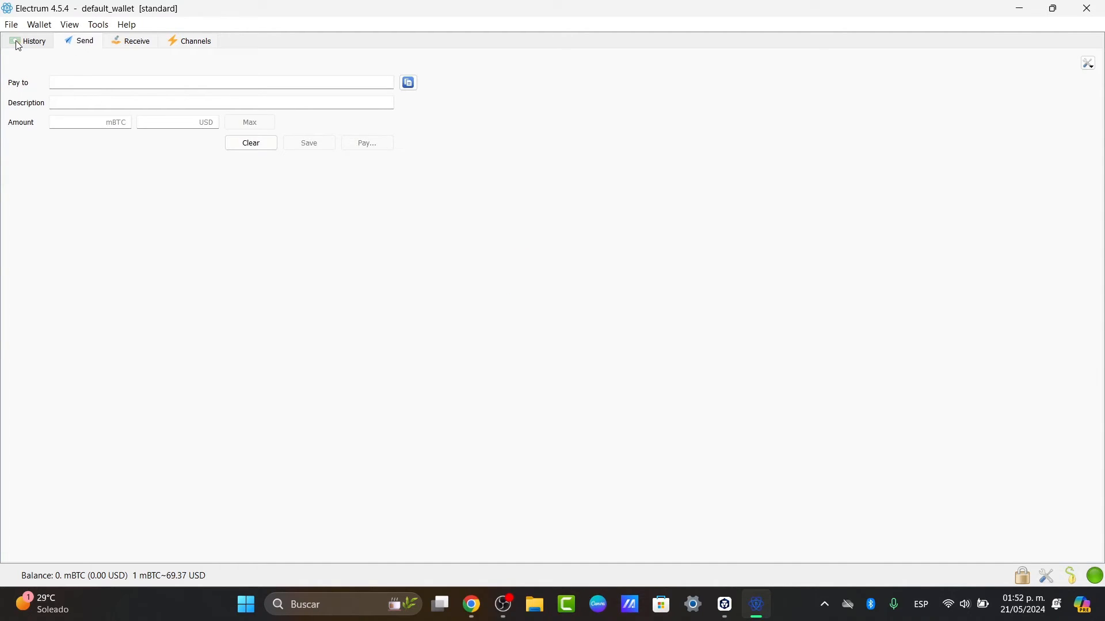
Return to the transaction history, then bring up the Receive payment request form.
click(33, 40)
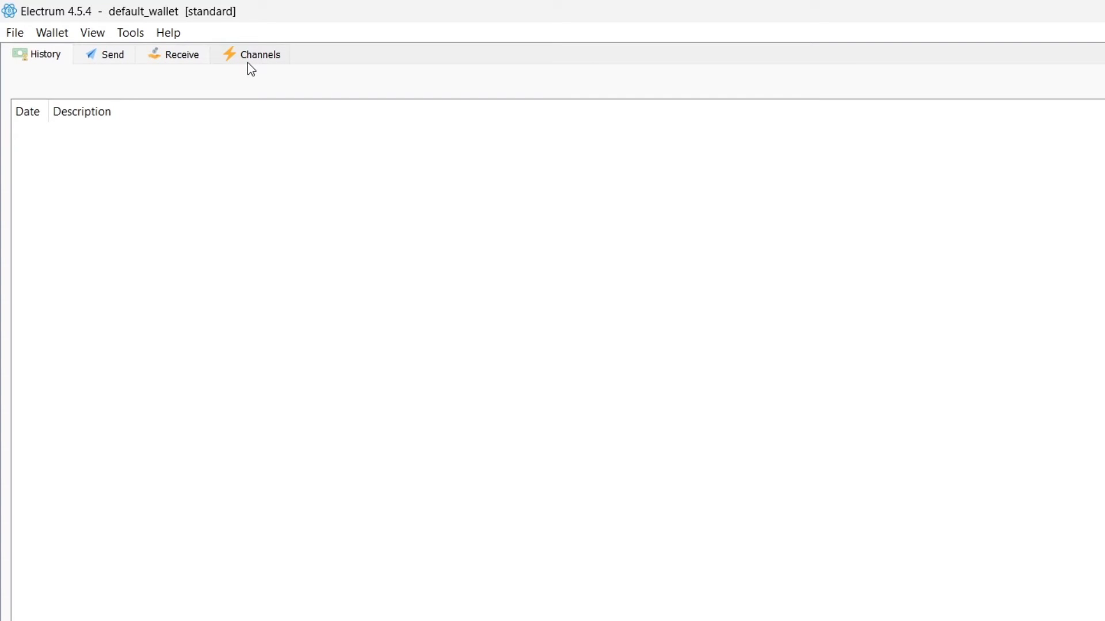
mouse_move(28, 47)
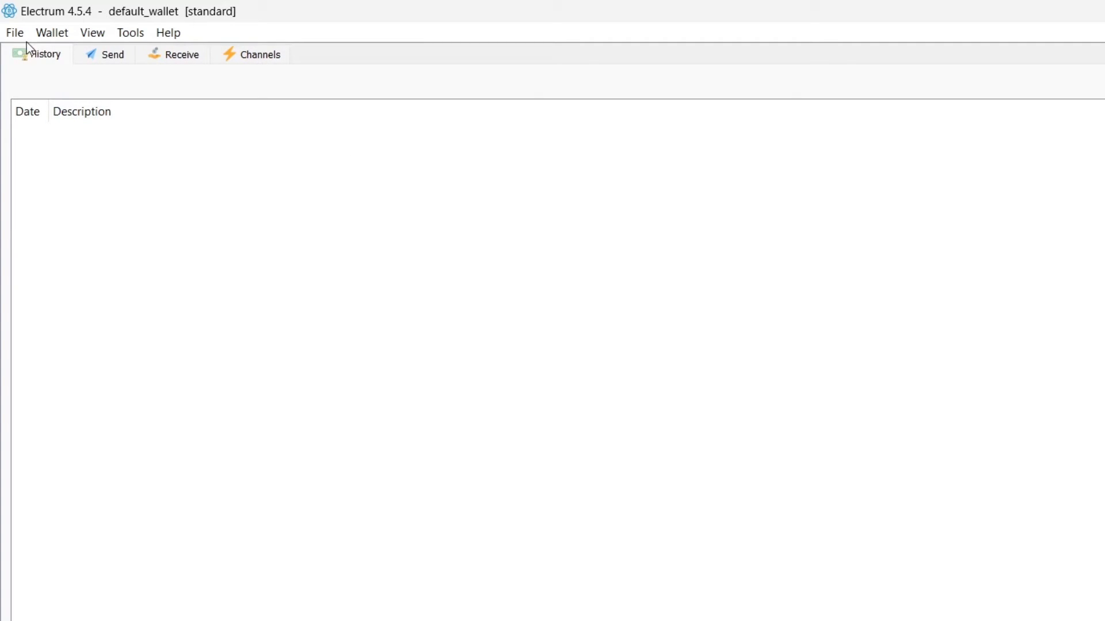
click(180, 54)
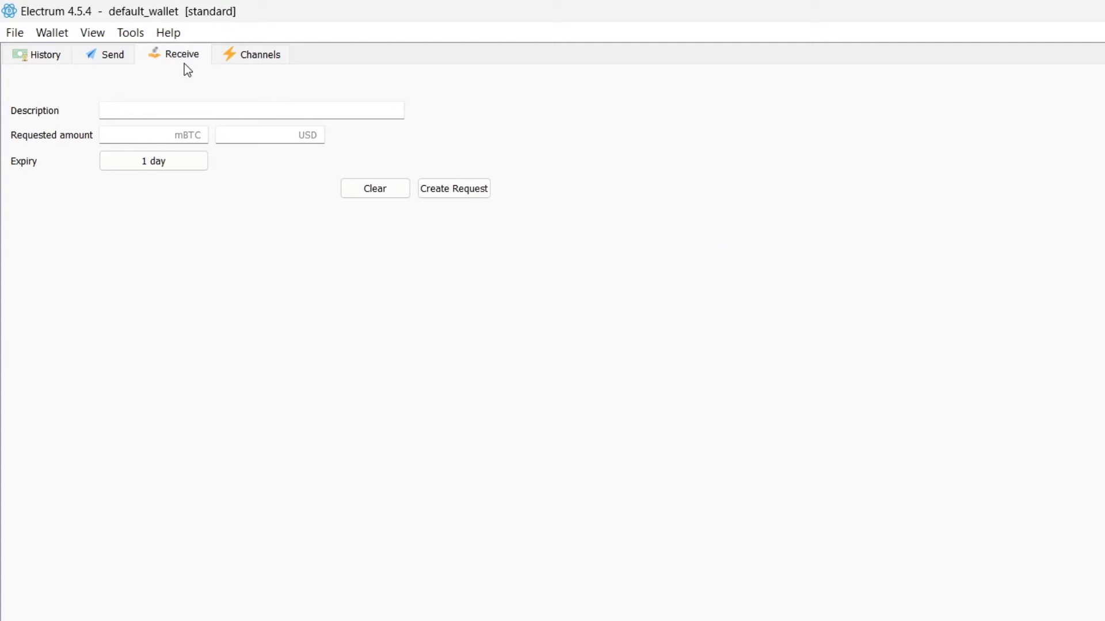
click(251, 110)
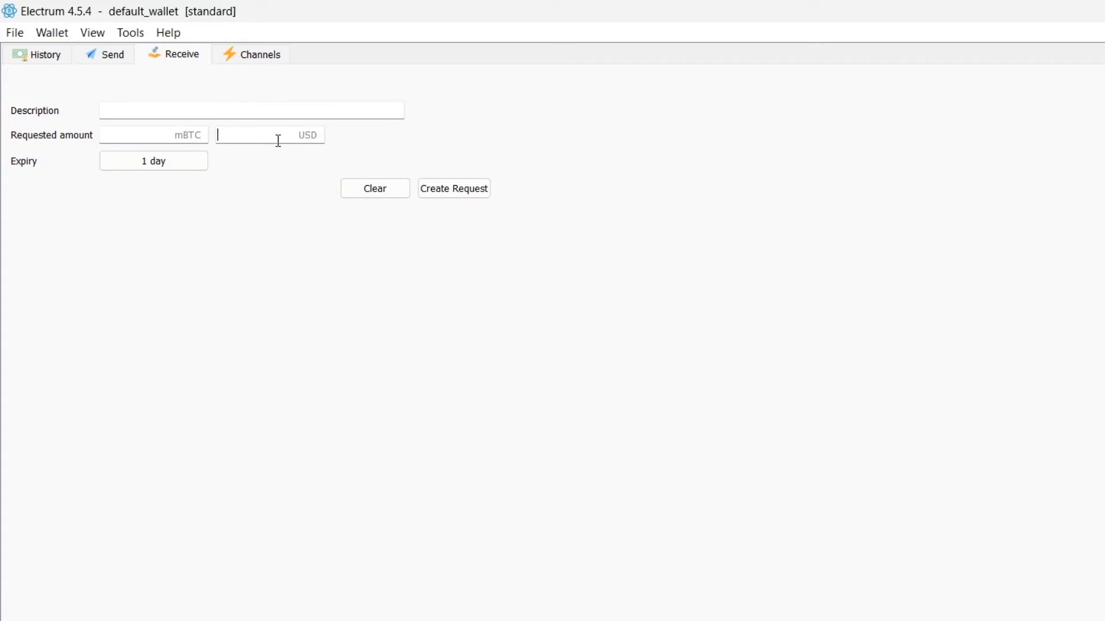
click(153, 161)
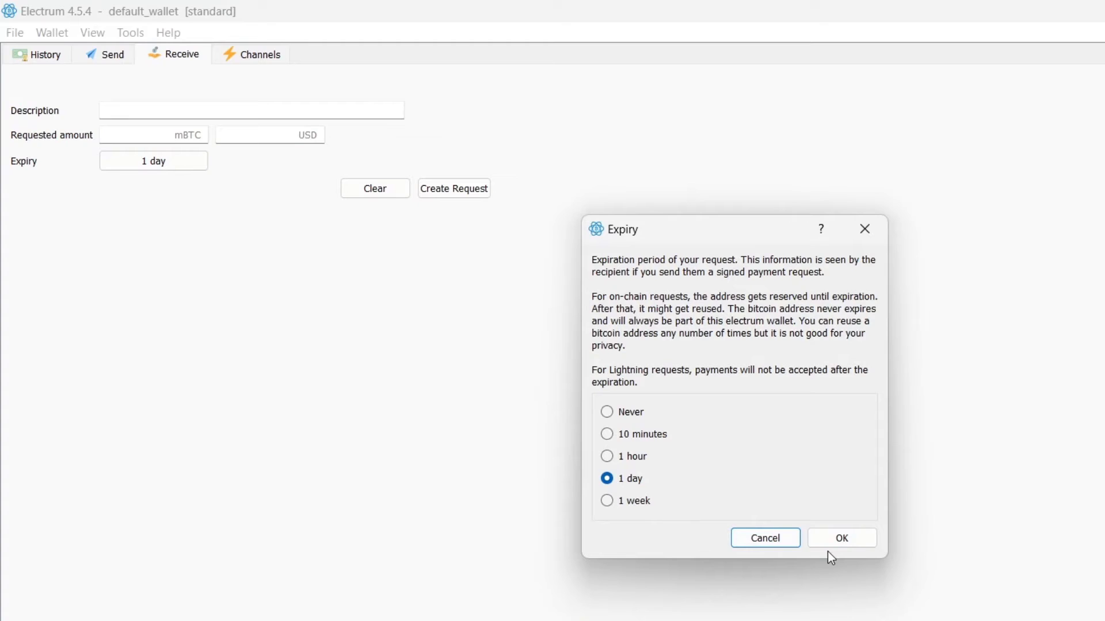
mouse_move(841, 537)
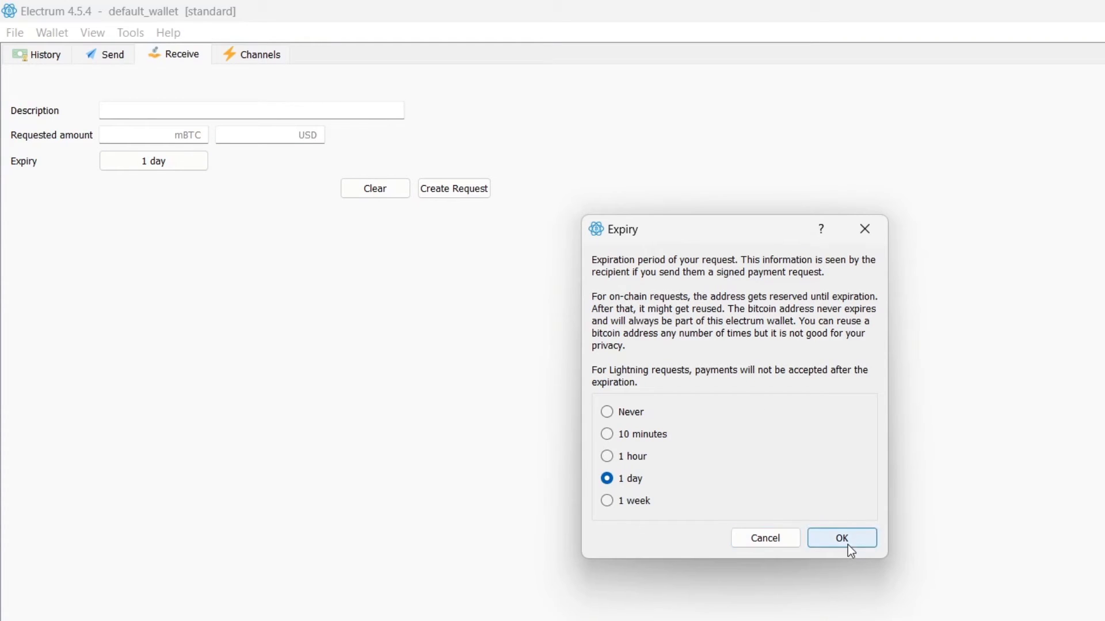
click(840, 538)
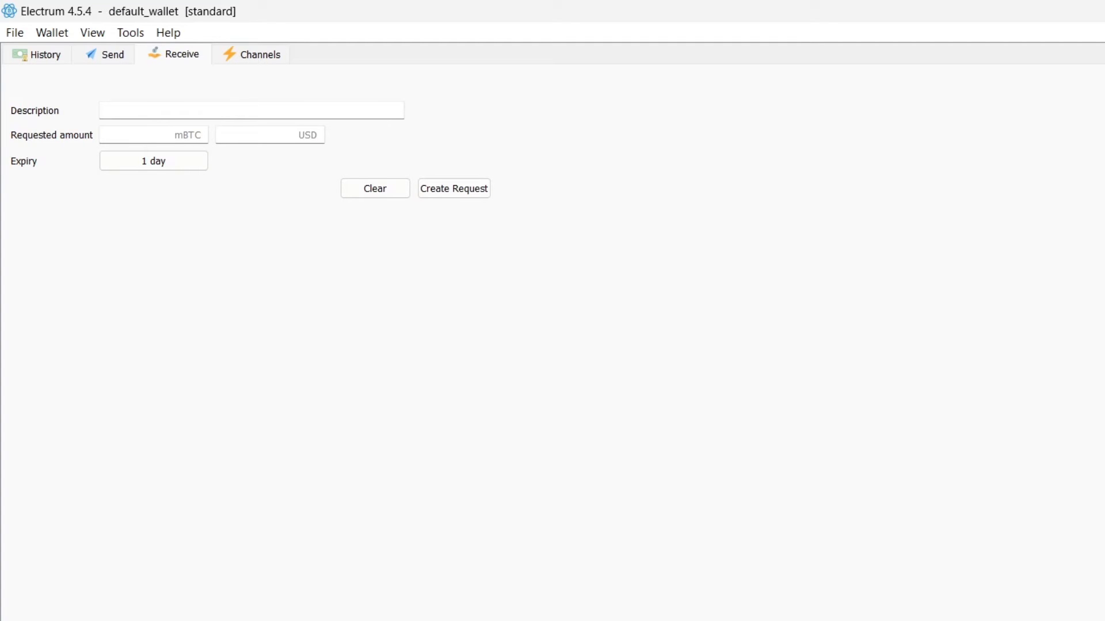
mouse_move(112, 54)
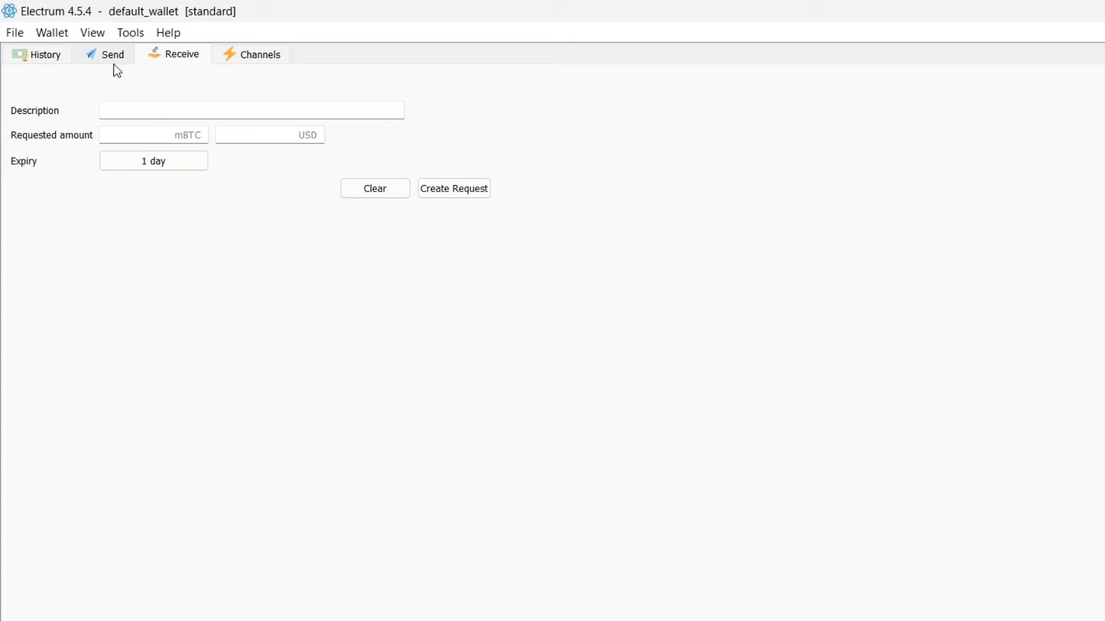
mouse_move(504, 400)
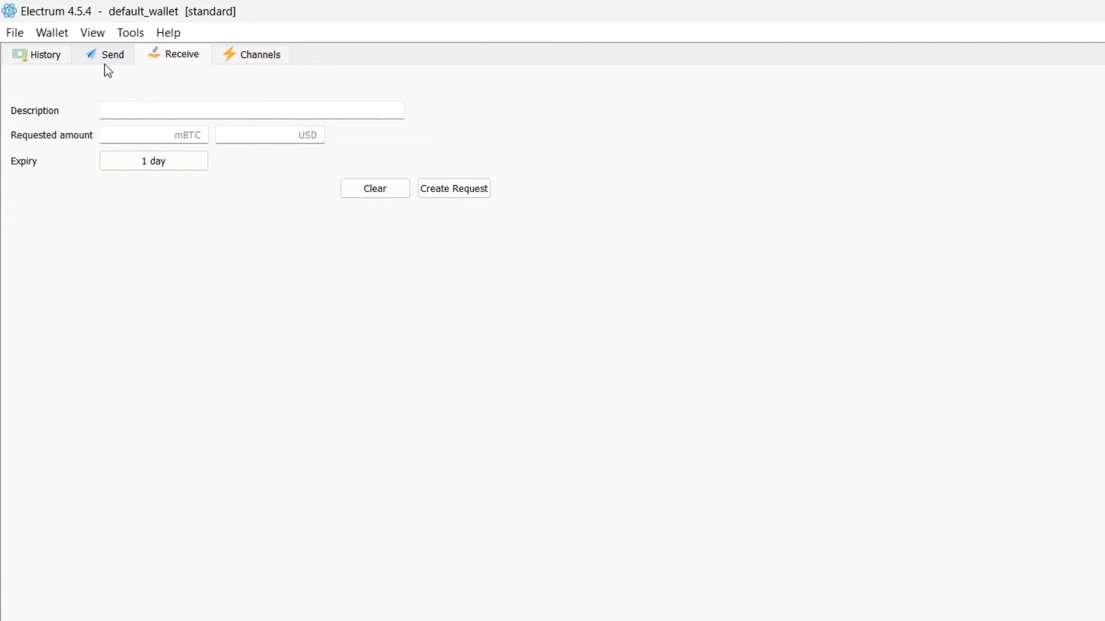
Show the Send payment form and focus the bitcoin amount entry.
click(104, 54)
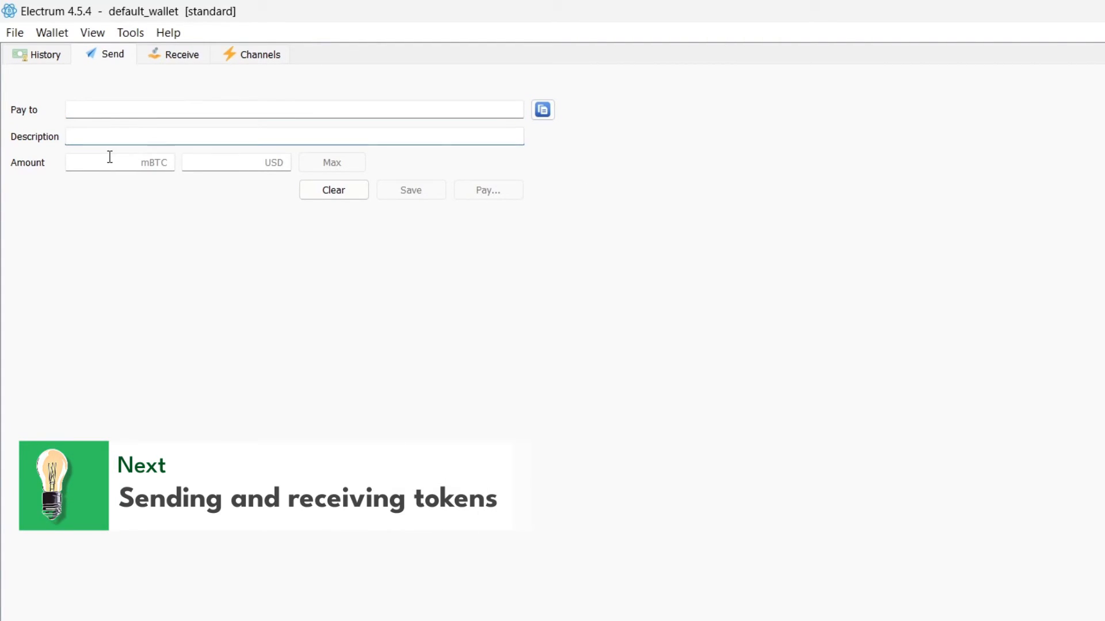
click(236, 162)
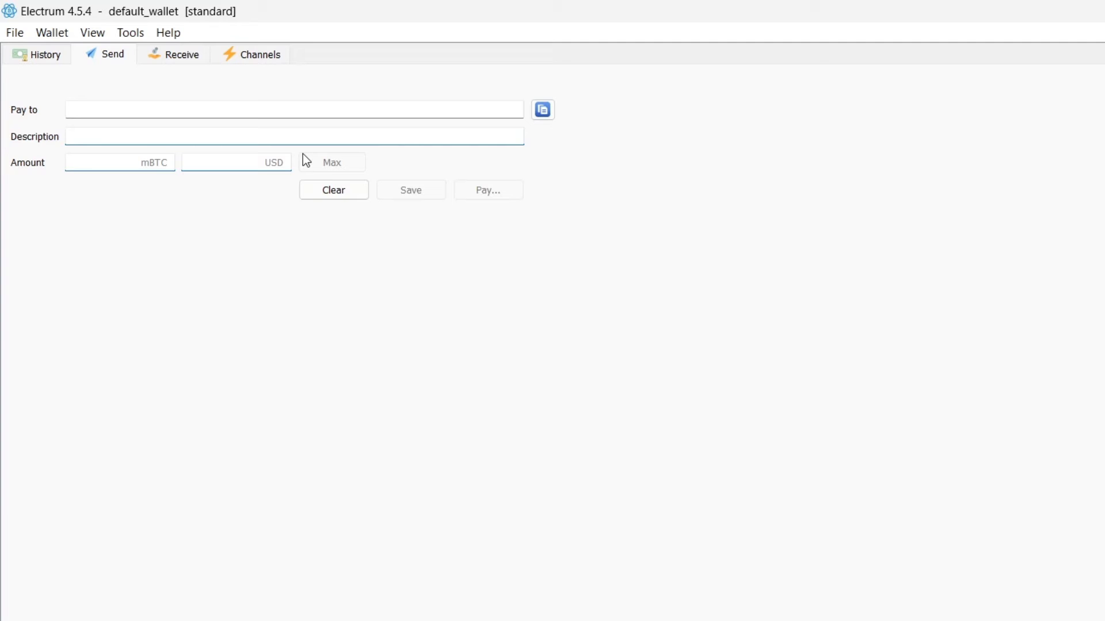
click(259, 55)
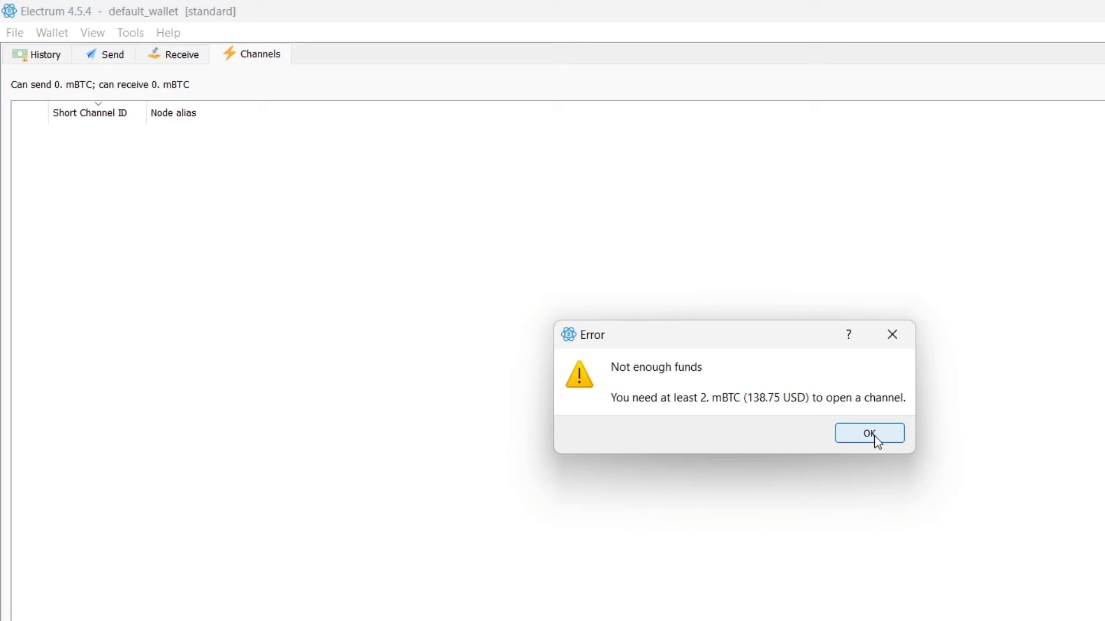
mouse_move(704, 408)
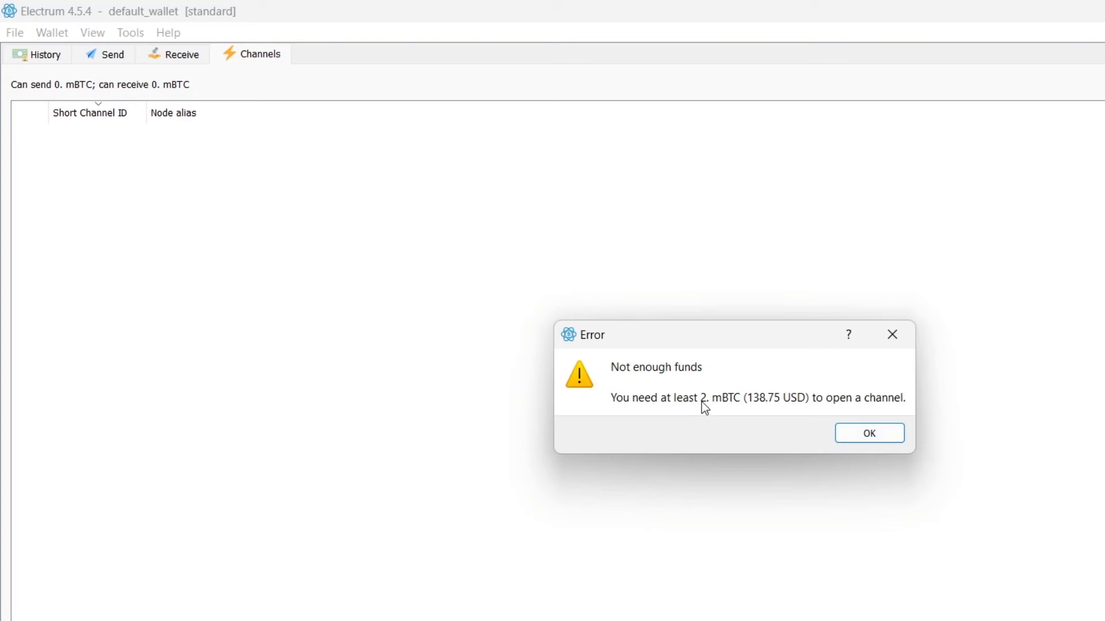
Highlight the 138.75 USD minimum, dismiss the not-enough-funds warning, and show the addresses list.
drag(705, 410, 809, 398)
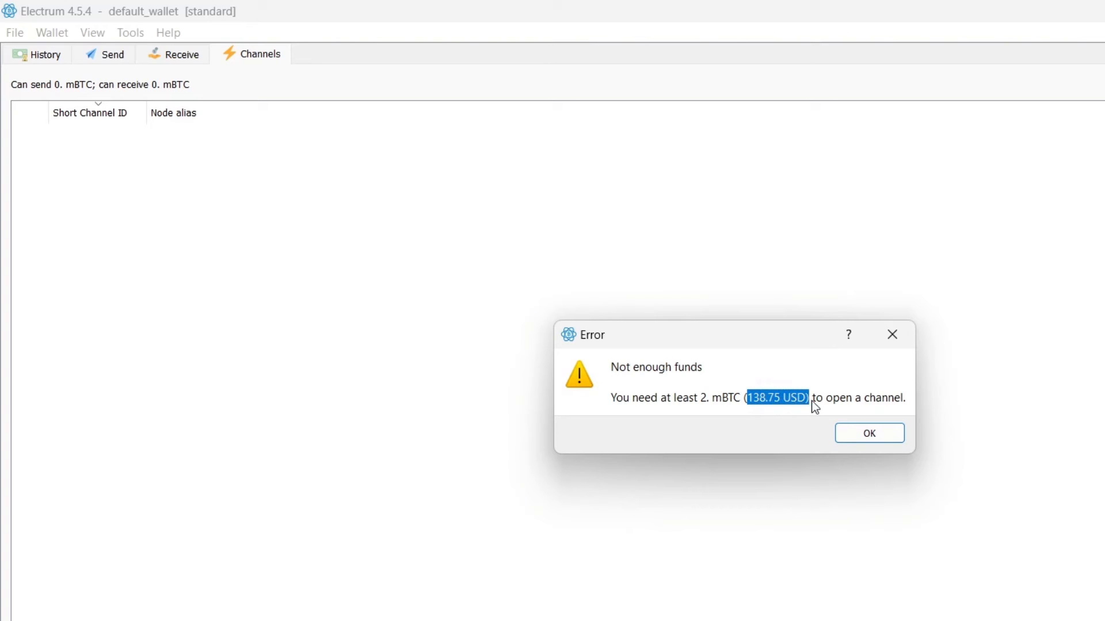
click(868, 433)
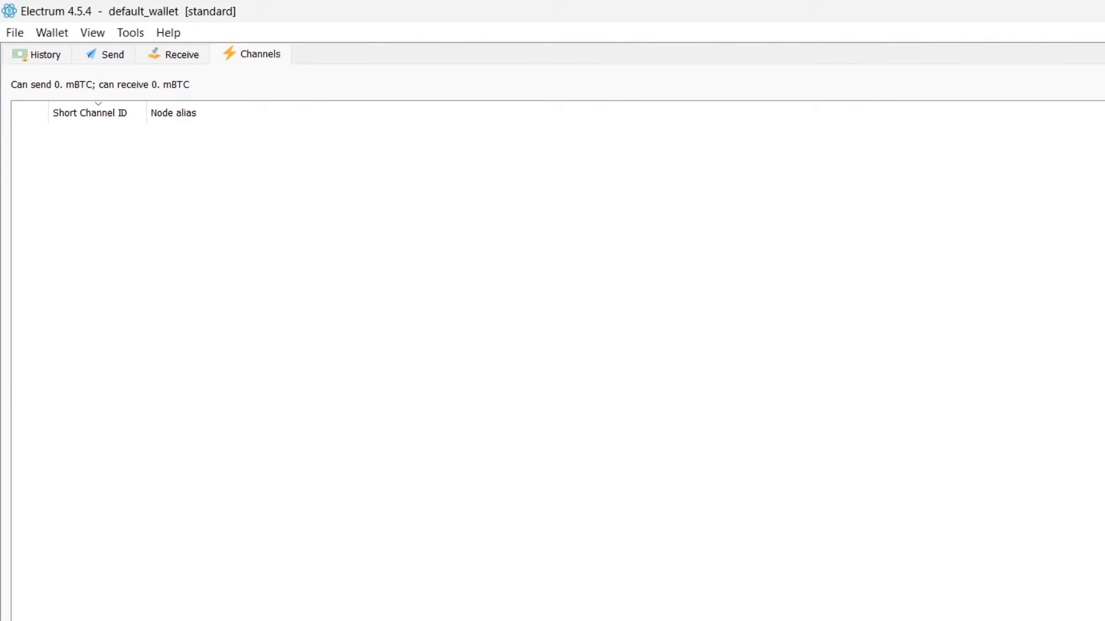
click(344, 54)
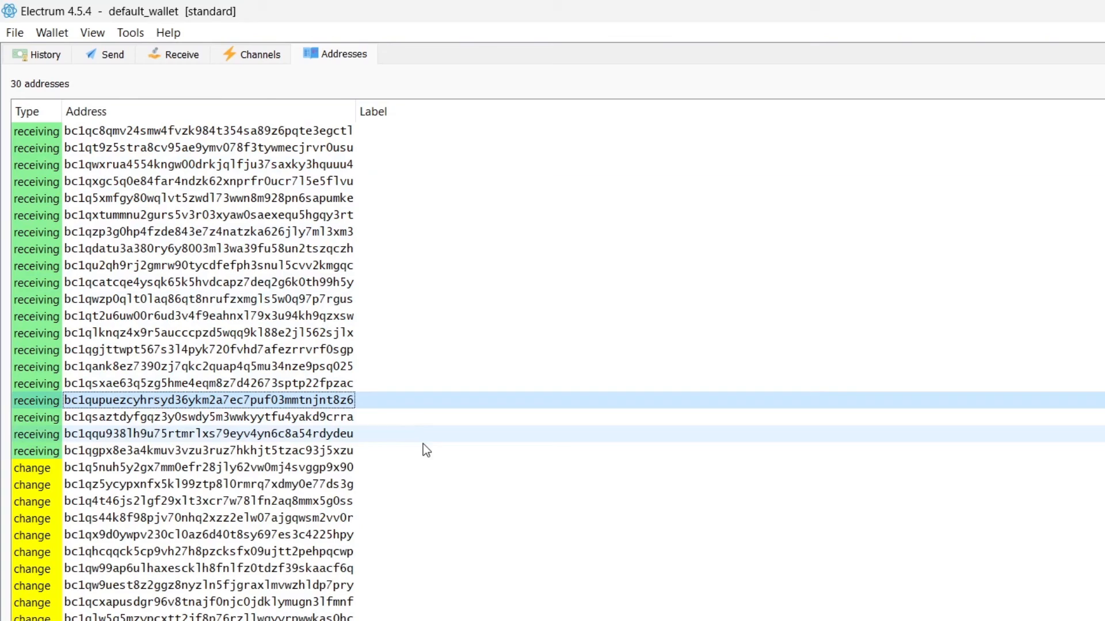
Inspect a receiving address and enable the Contacts view from the View menu.
click(211, 216)
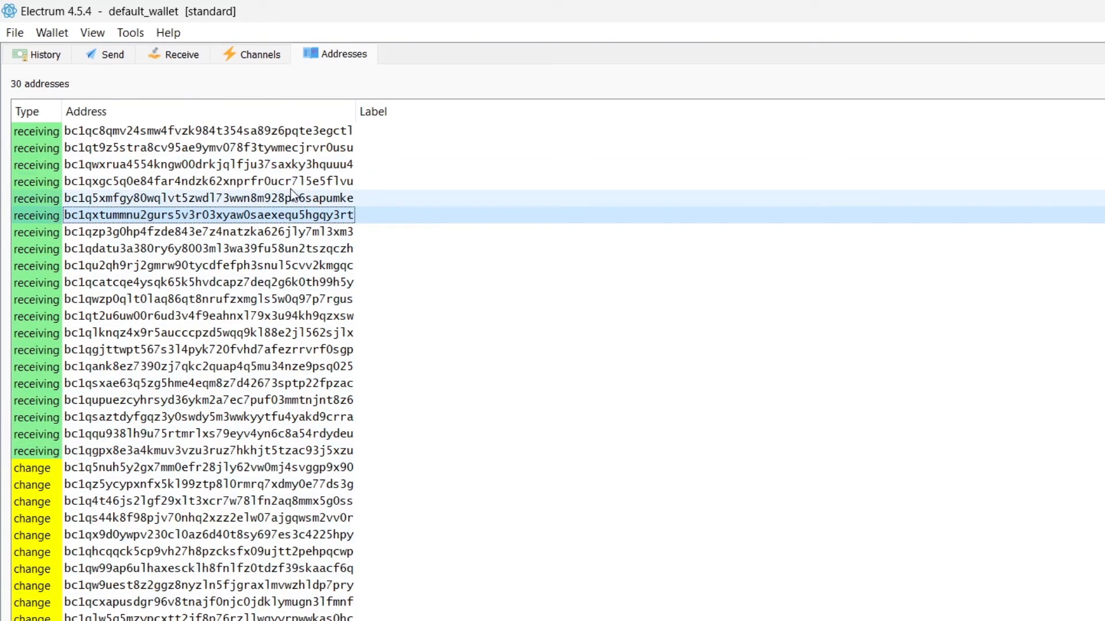
click(92, 33)
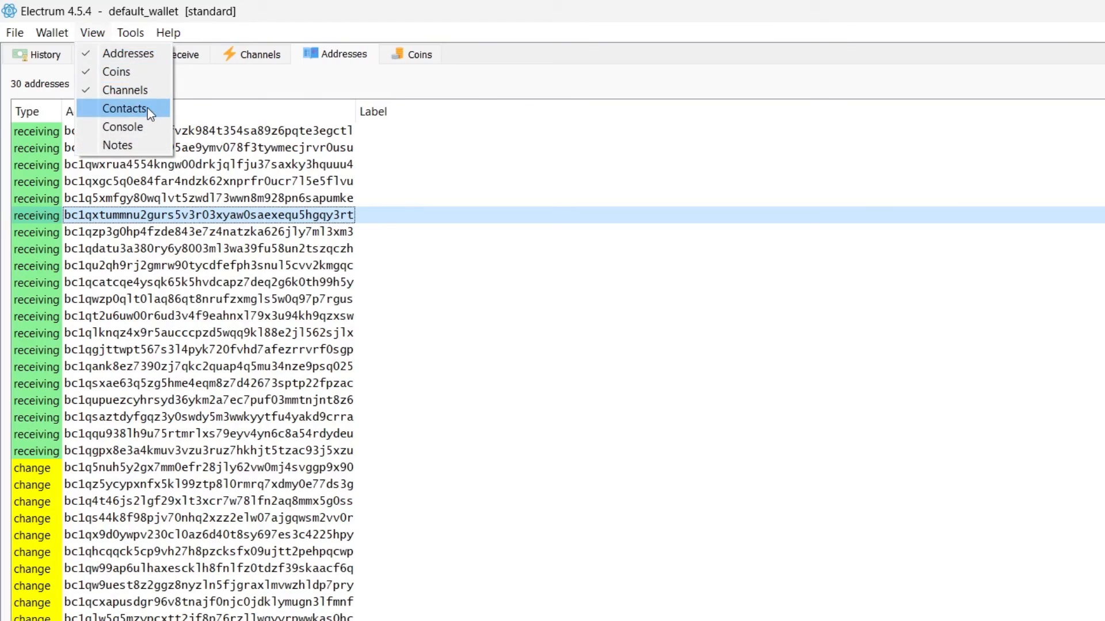
click(125, 108)
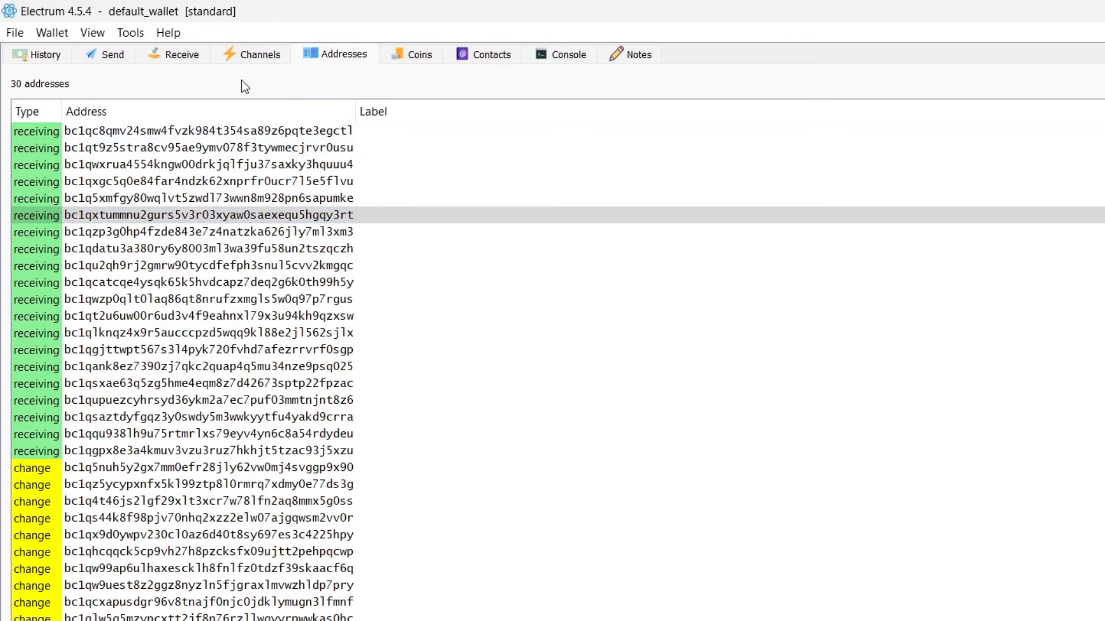
Browse the Notes, Coins and Addresses views, ending on the Lightning channels list.
click(636, 54)
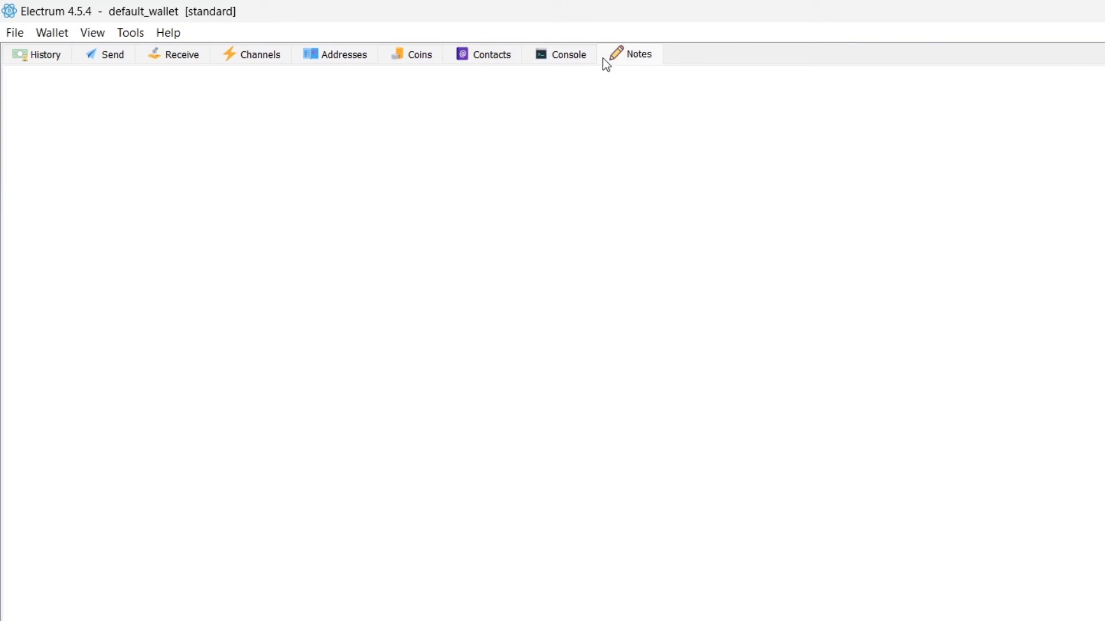
click(410, 54)
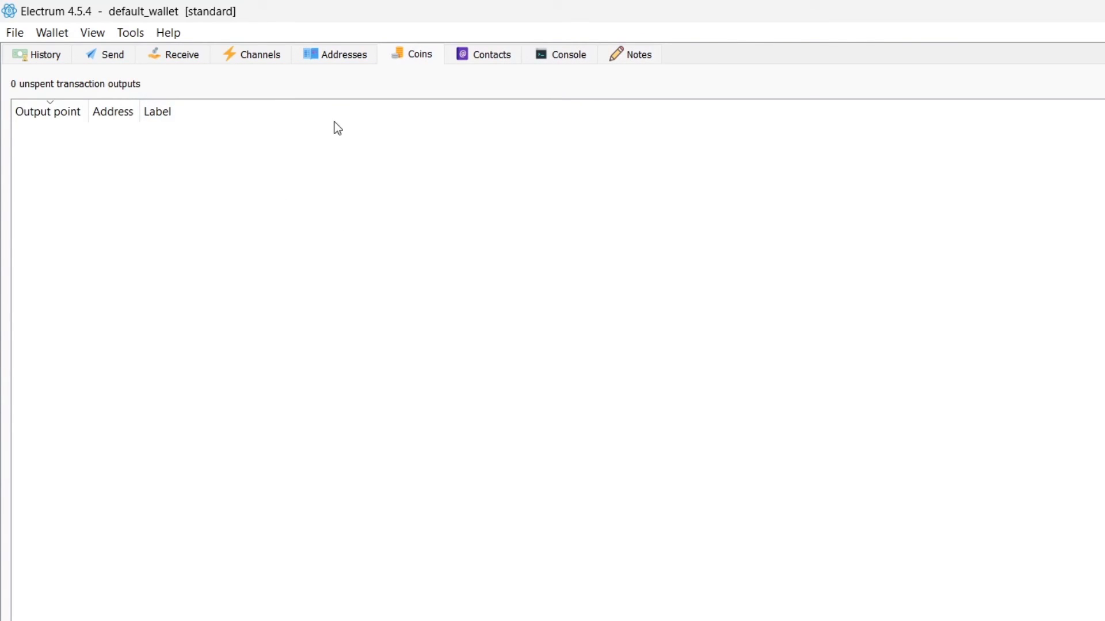
click(343, 54)
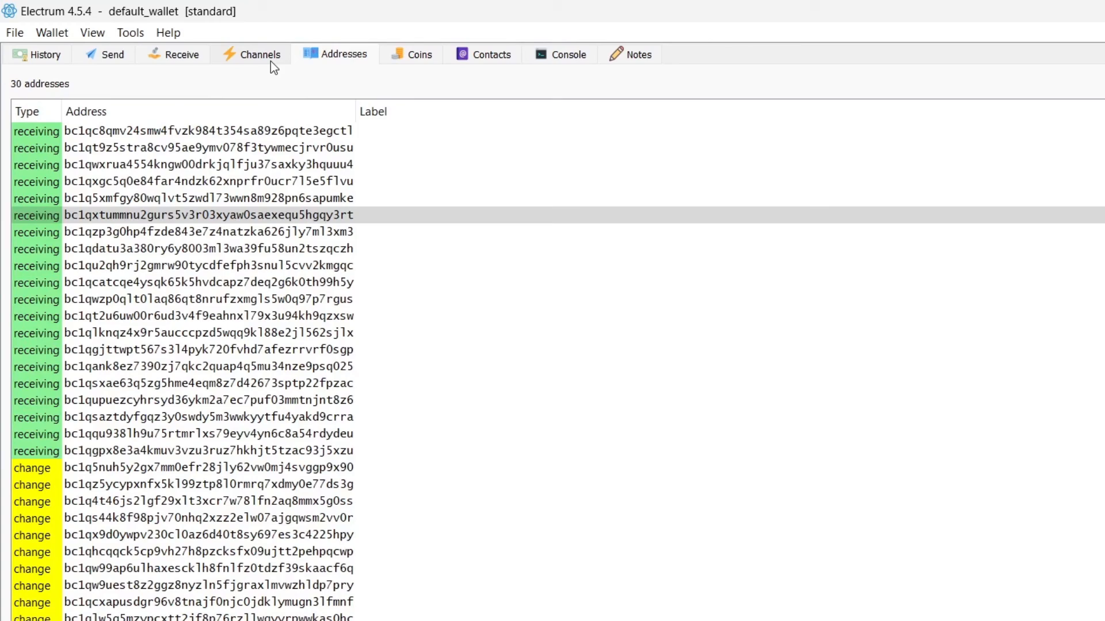
click(251, 54)
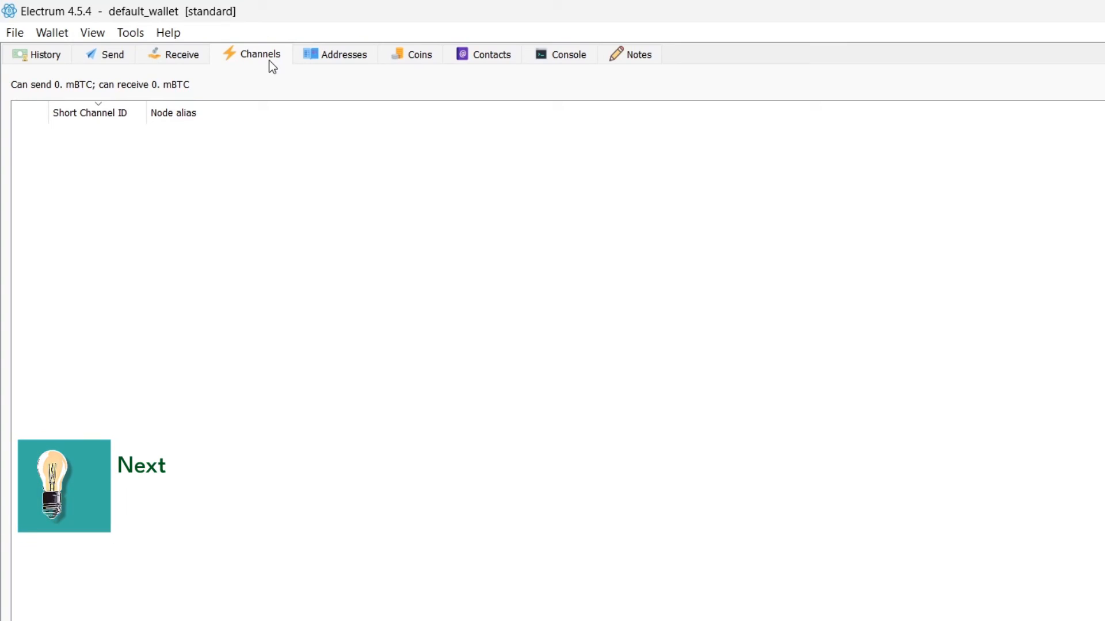
Start a wallet file backup and choose the backup directory field.
click(14, 32)
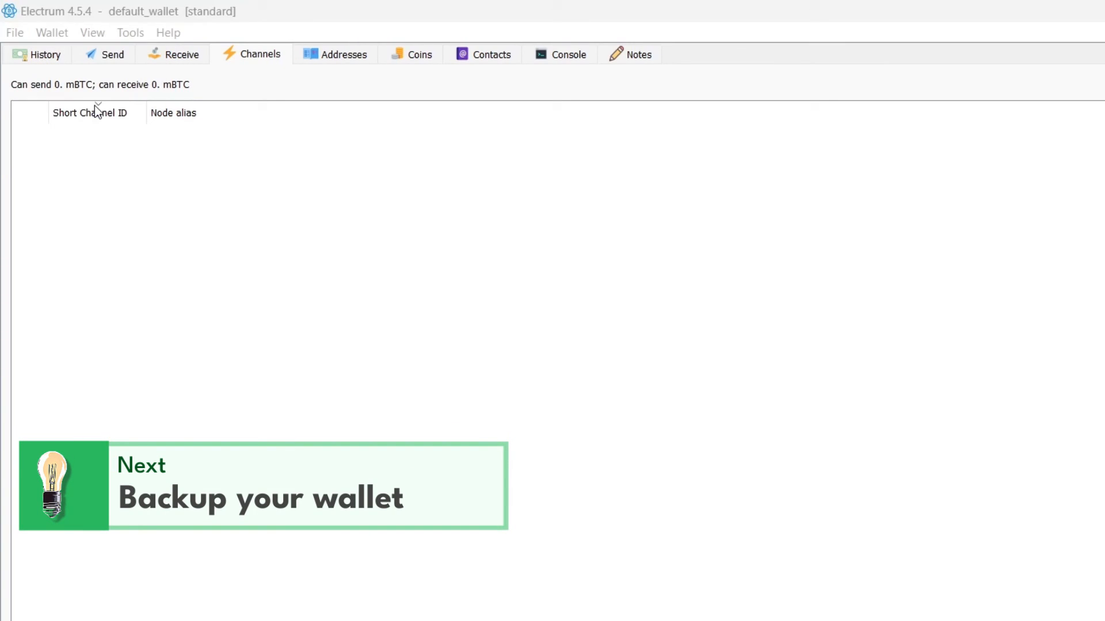
click(262, 486)
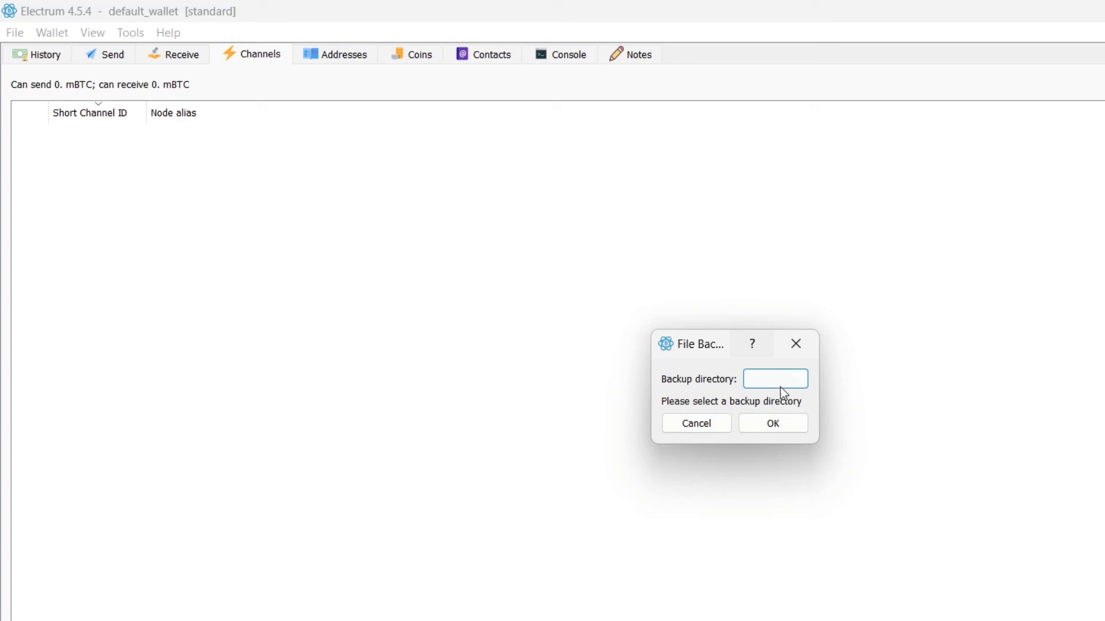
click(695, 424)
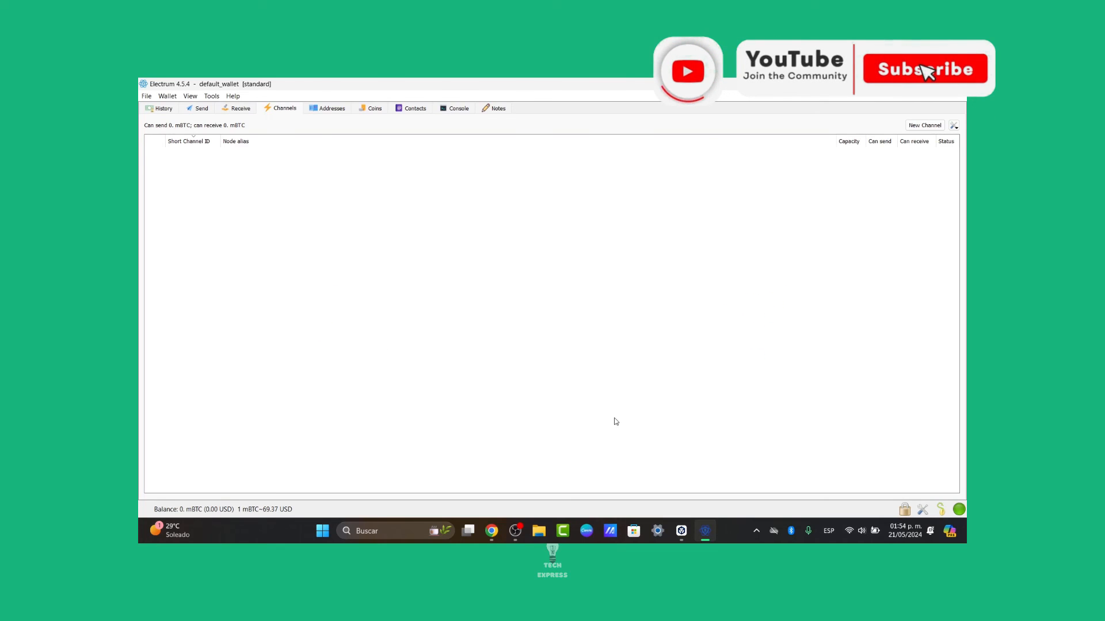
click(924, 68)
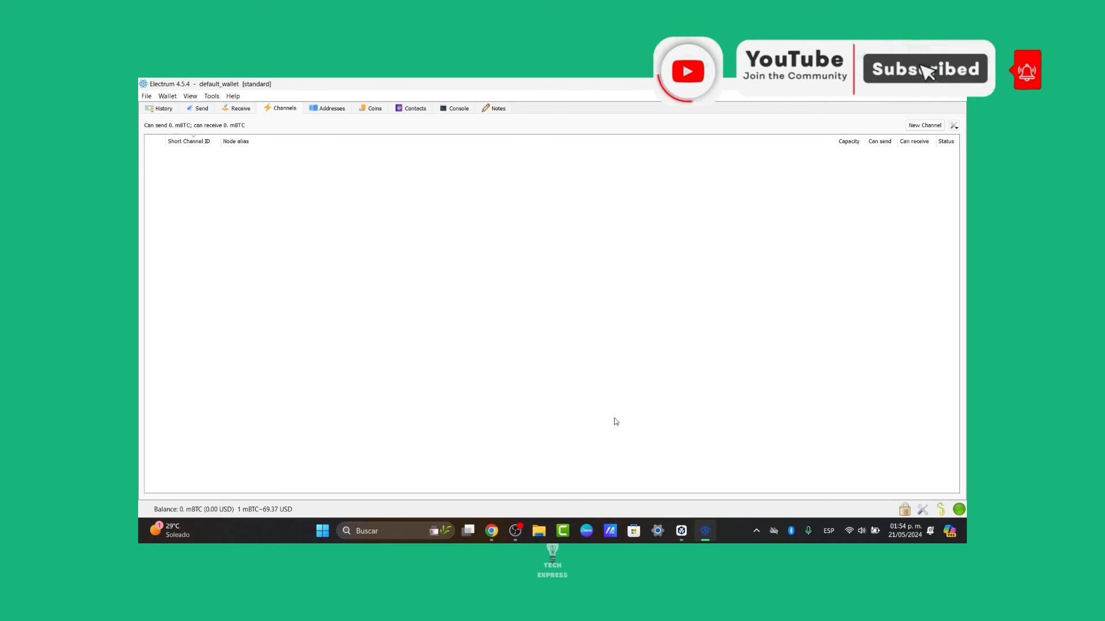